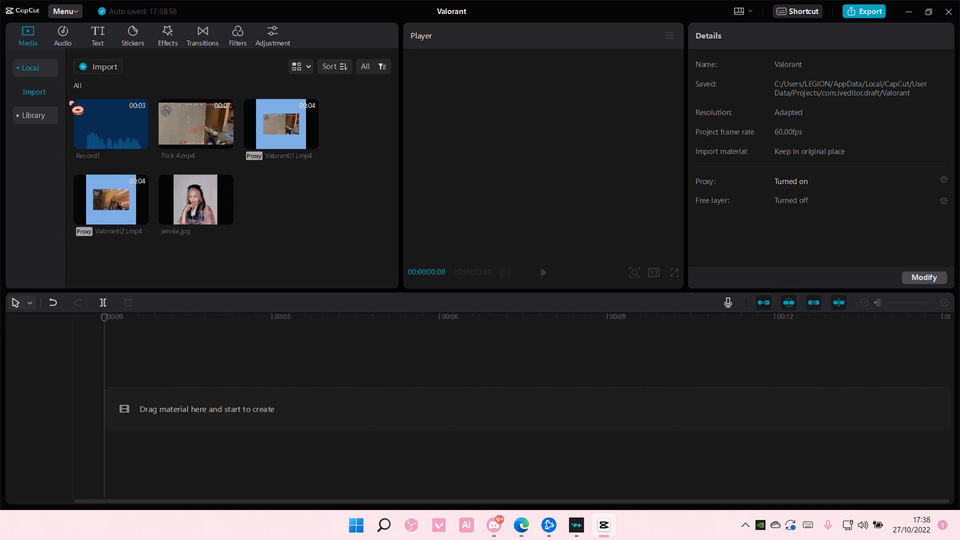
mouse_move(195, 212)
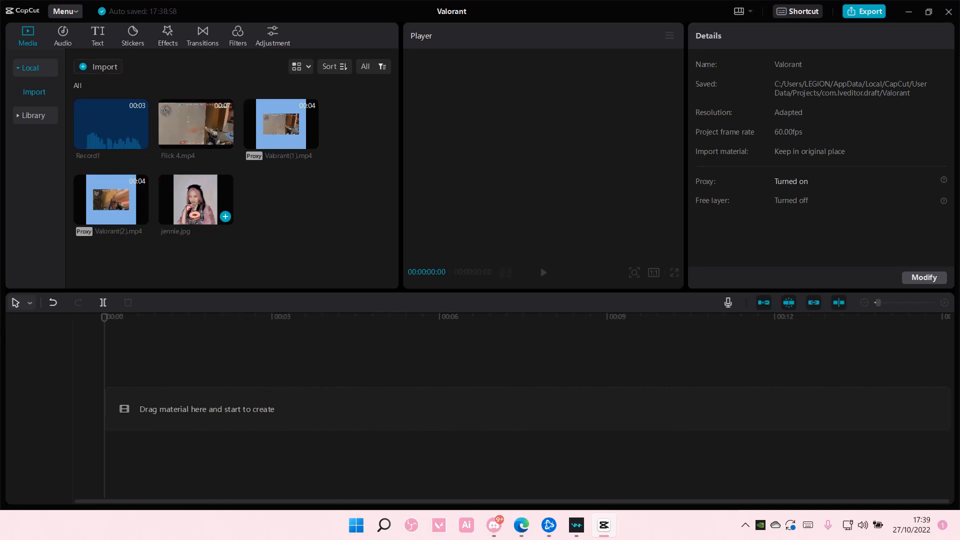
Step: Add jennie.jpg to the timeline as a five-second clip and open the Cutout tab
click(225, 216)
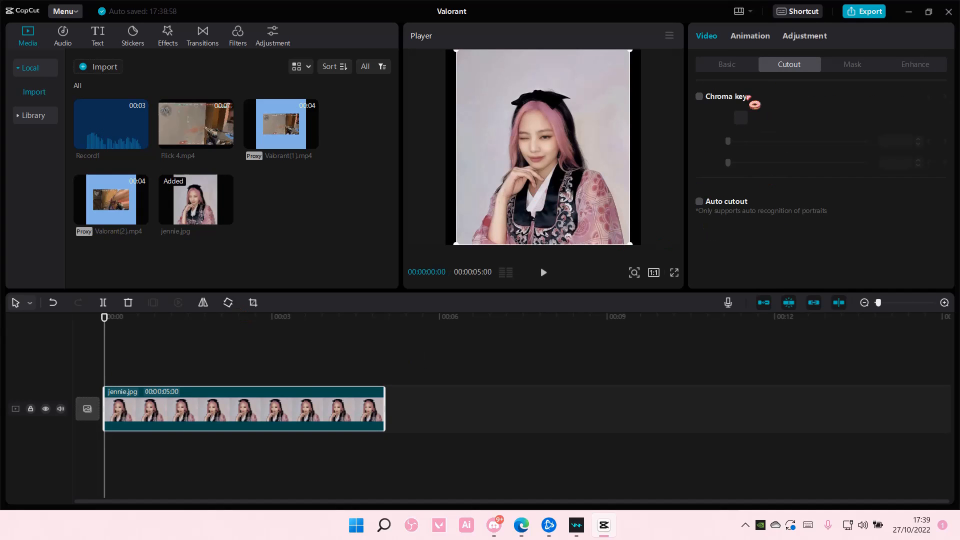
click(726, 64)
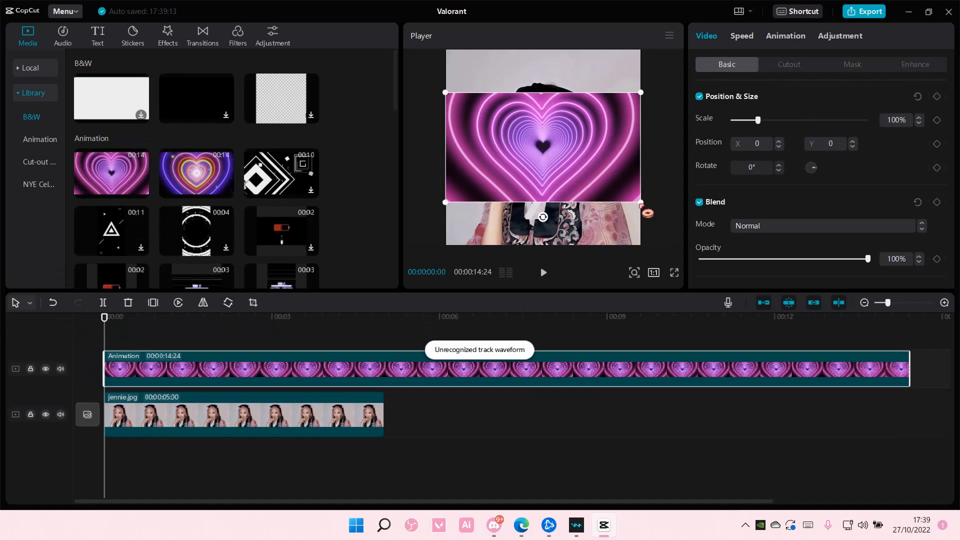
Step: Set the neon heart overlay's blend mode to Brighten, after briefly trying Screen
click(826, 225)
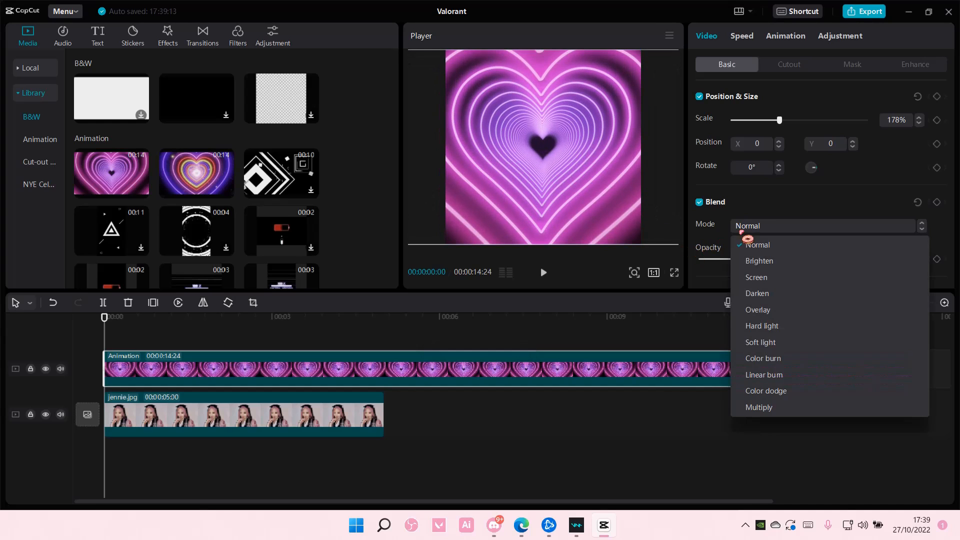
click(756, 277)
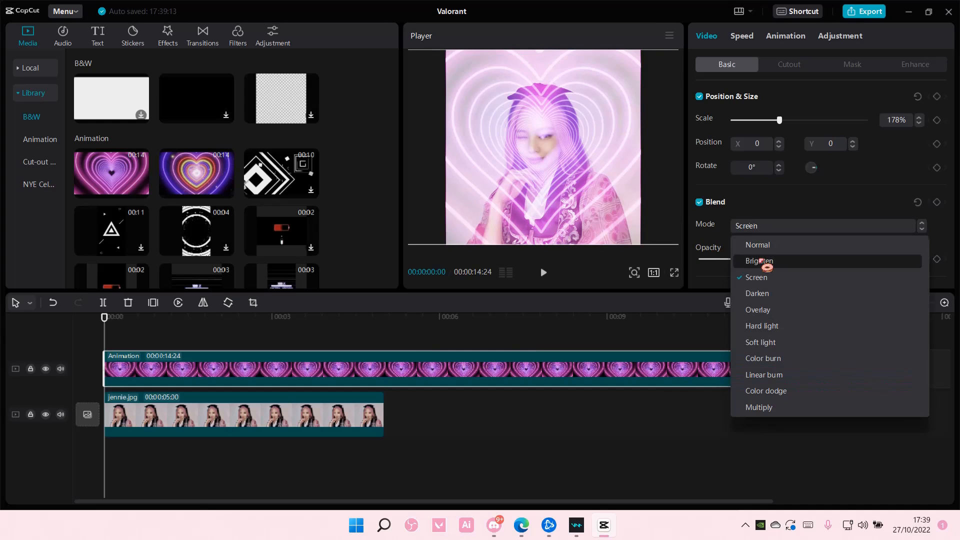
click(759, 261)
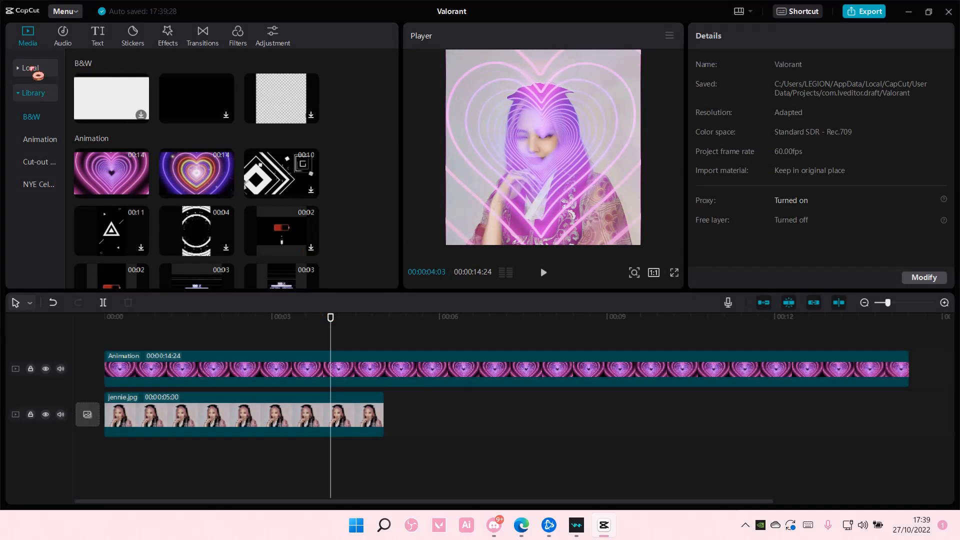
Step: Switch the media panel back to Local media to re-add jennie.jpg
click(30, 68)
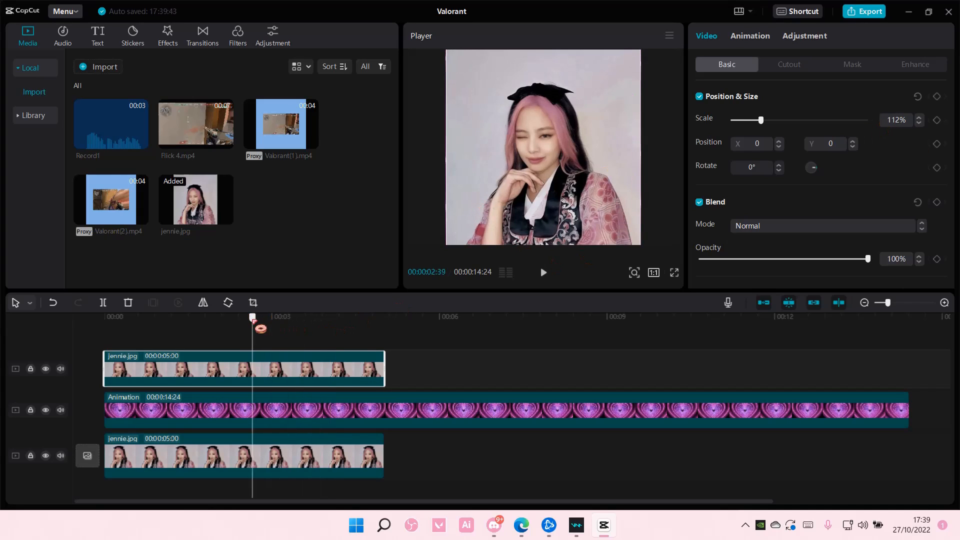
Step: Auto-cut the woman from the top photo and set the heart clip's blend to Soft light
click(788, 65)
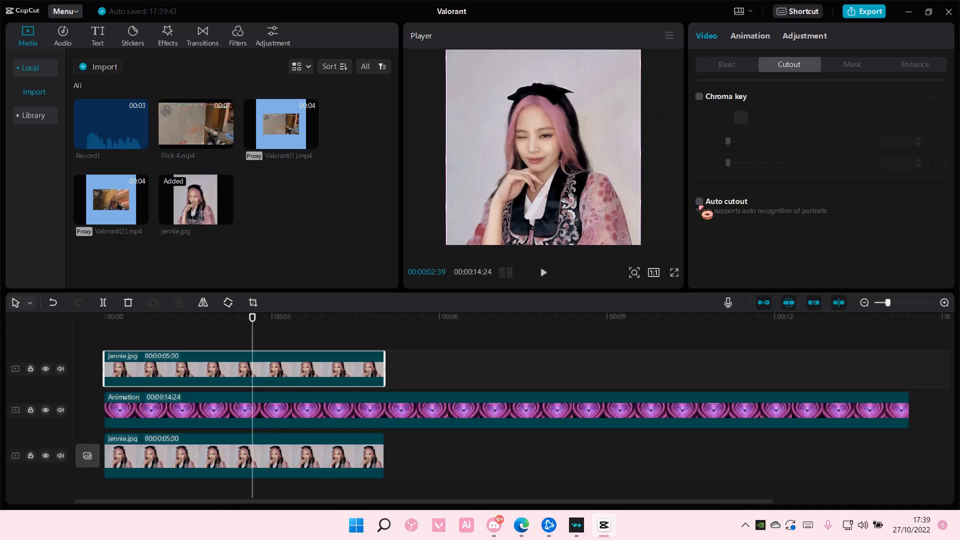
click(698, 201)
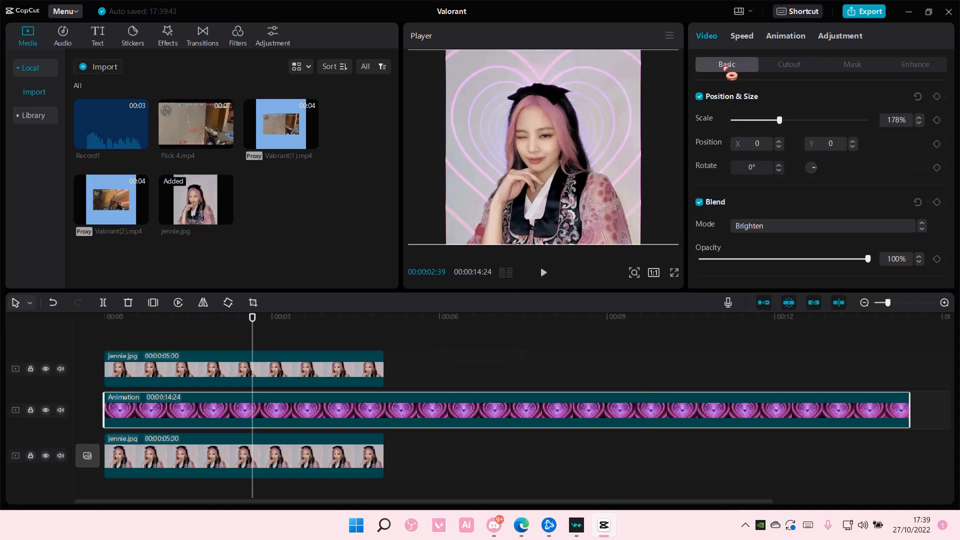
click(823, 225)
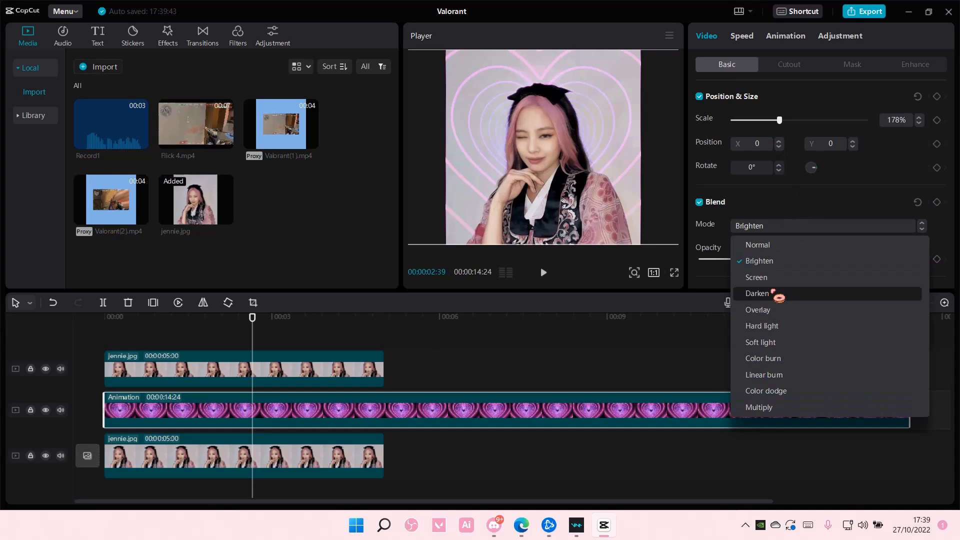
click(756, 276)
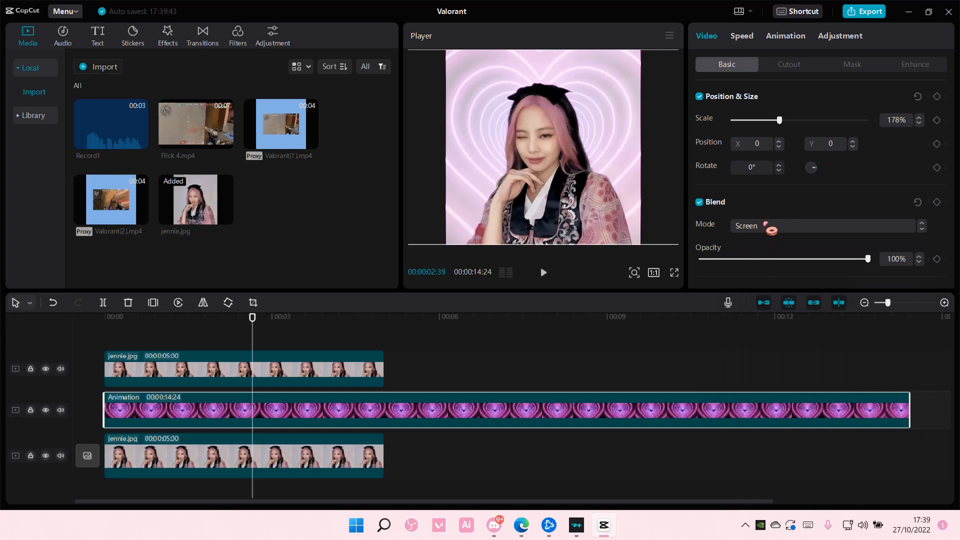
click(824, 226)
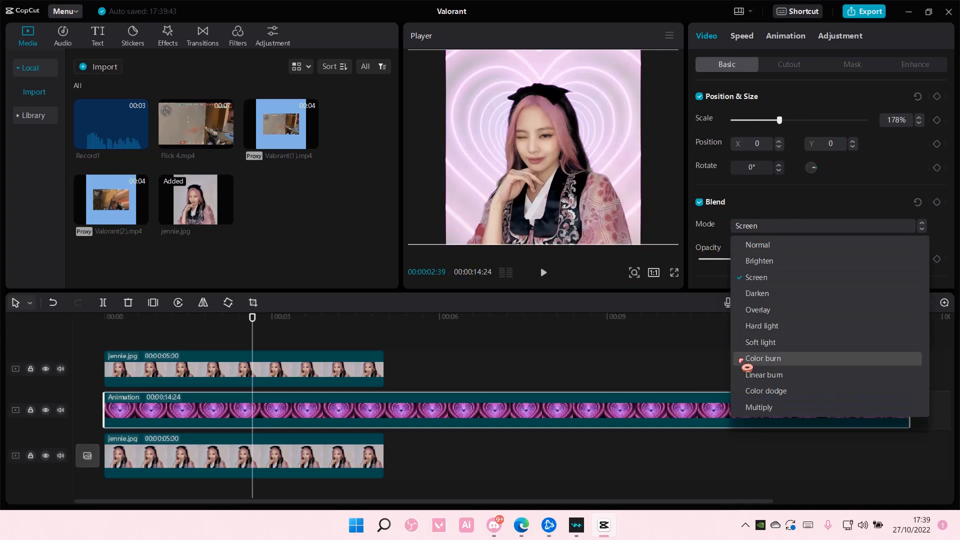
click(760, 342)
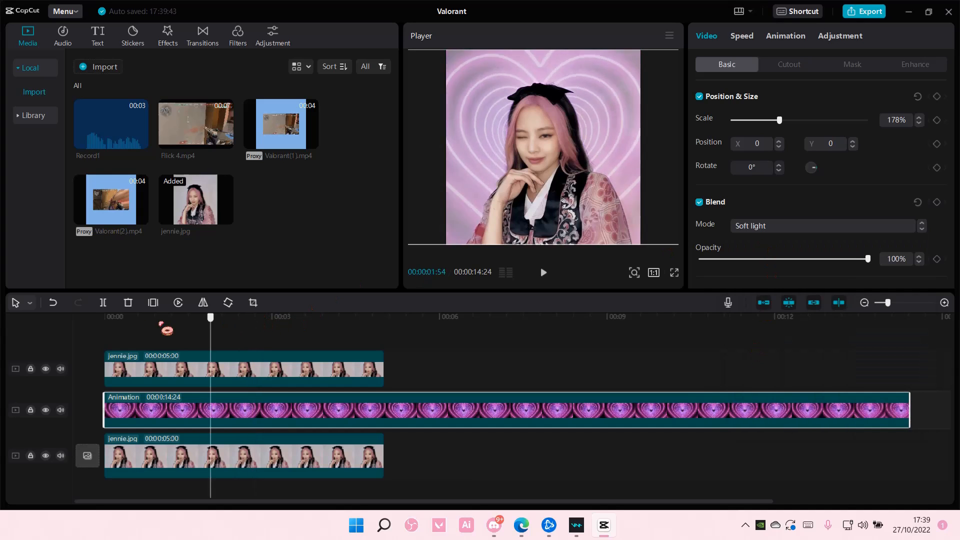
click(542, 272)
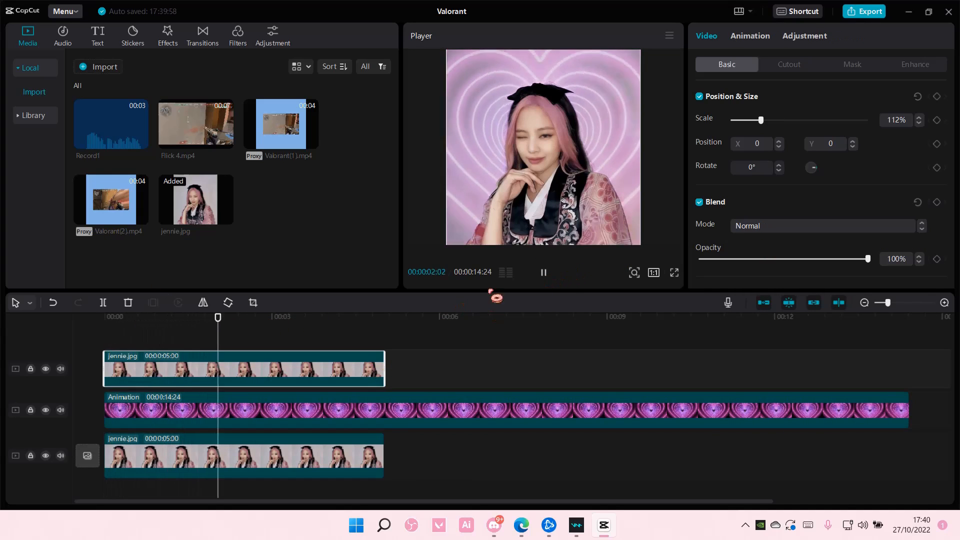
click(543, 272)
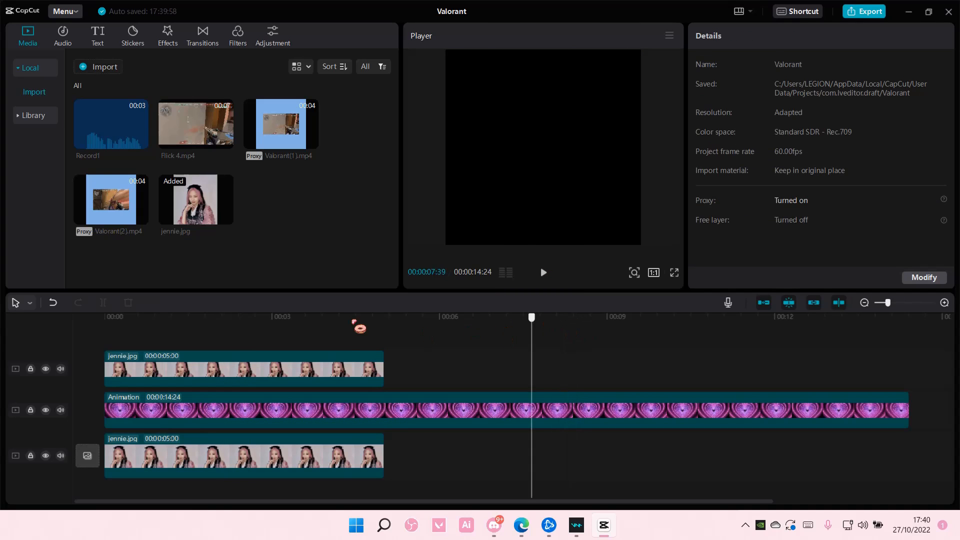
click(345, 316)
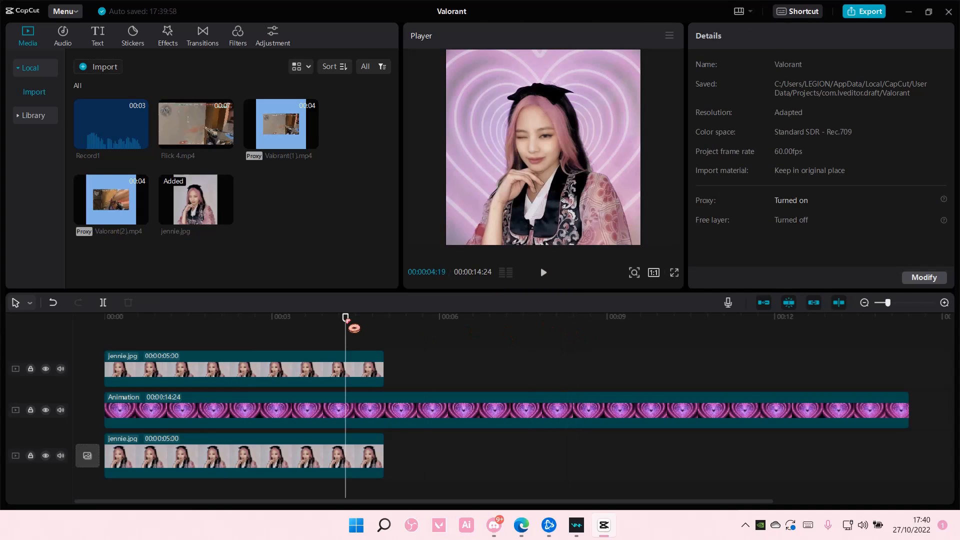